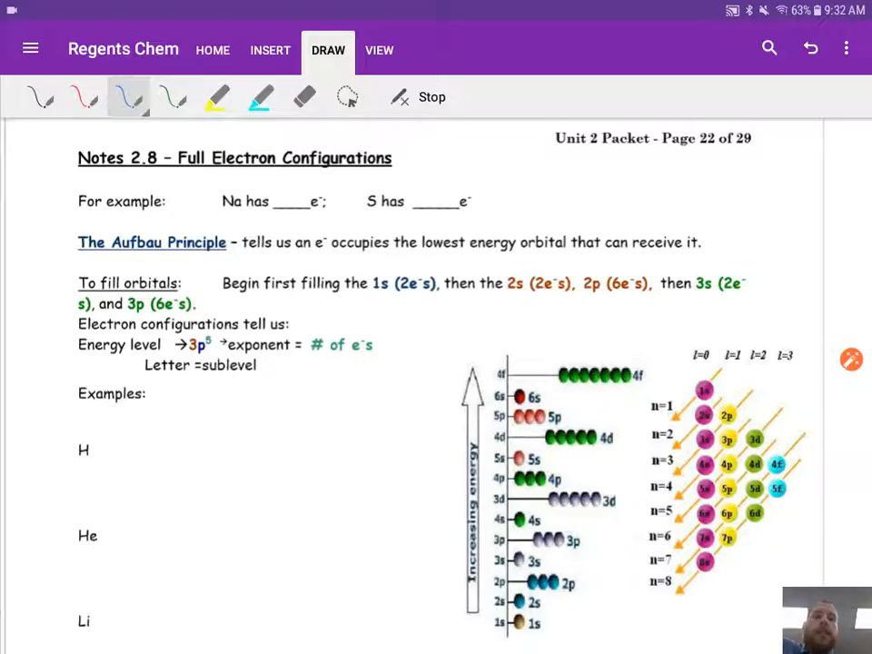
Handwrite 11 in sodium's blank and 16 in sulfur's blank in blue ink
left_click_drag(289, 181, 290, 200)
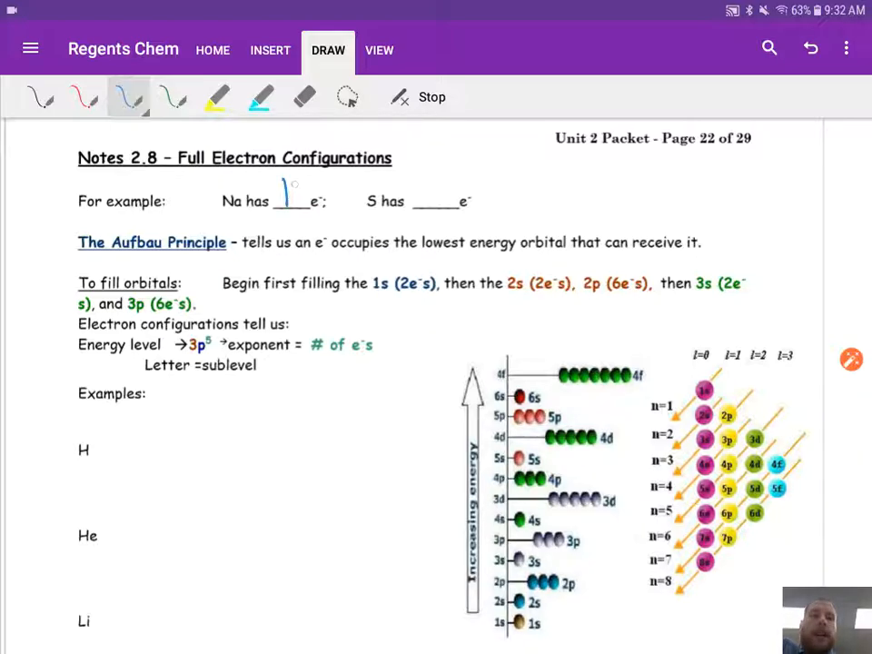
left_click_drag(289, 186, 296, 213)
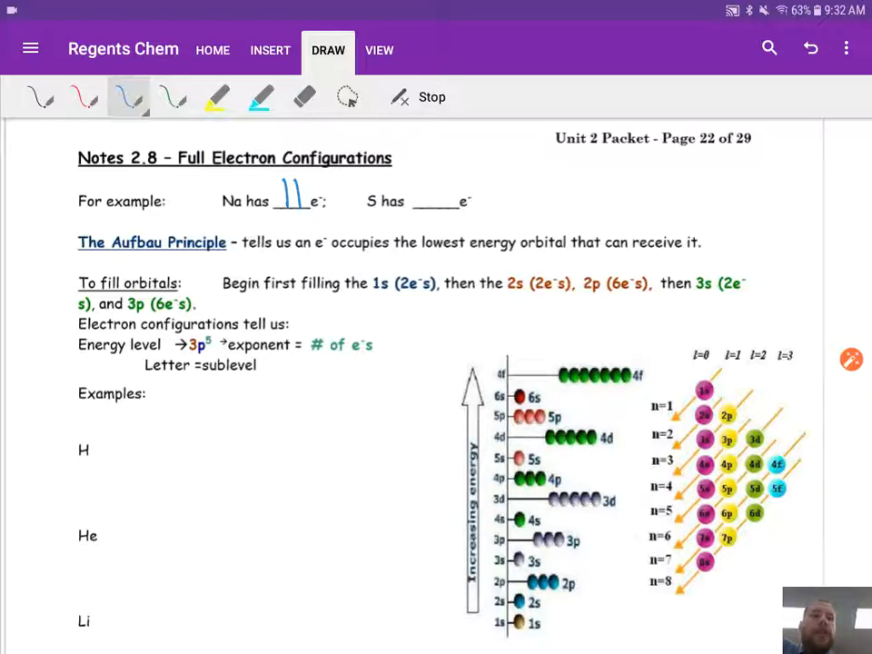
left_click_drag(418, 200, 445, 196)
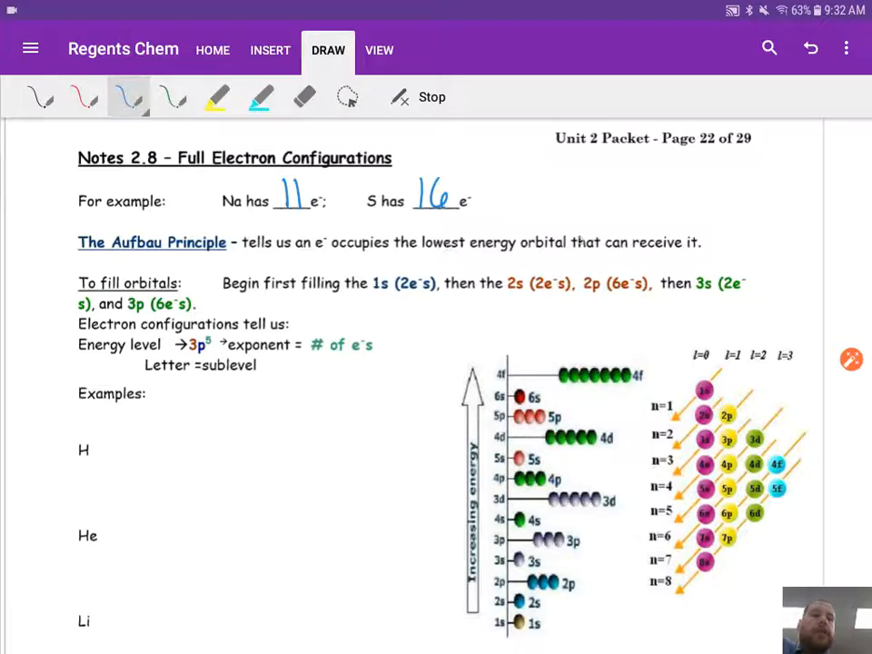
Highlight the phrase 'lowest energy orbital' in yellow
left_click(216, 98)
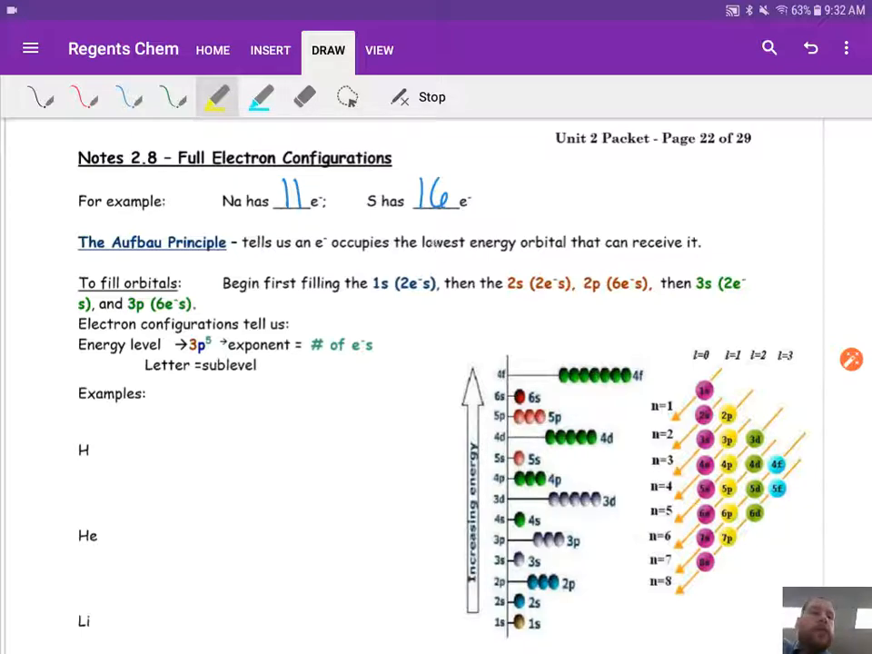
left_click_drag(419, 242, 563, 242)
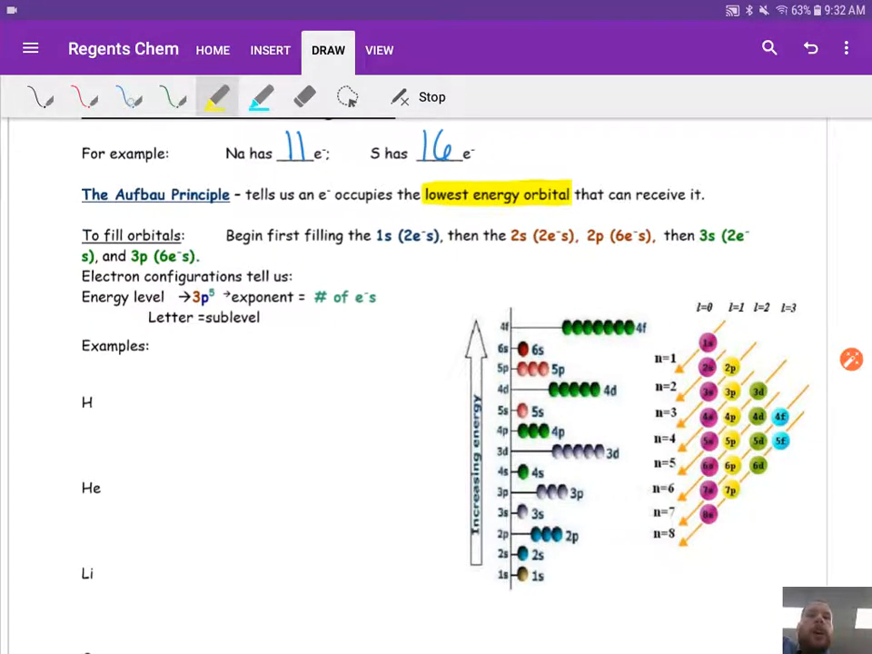
left_click(128, 97)
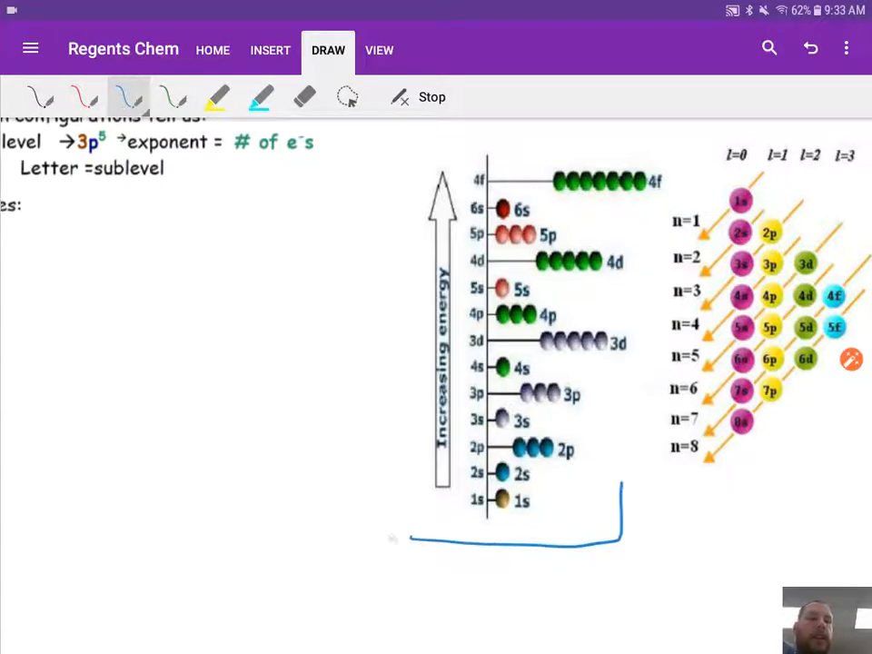
Draw the left side of the blue bracket under the energy-level diagram
left_click_drag(409, 540, 409, 496)
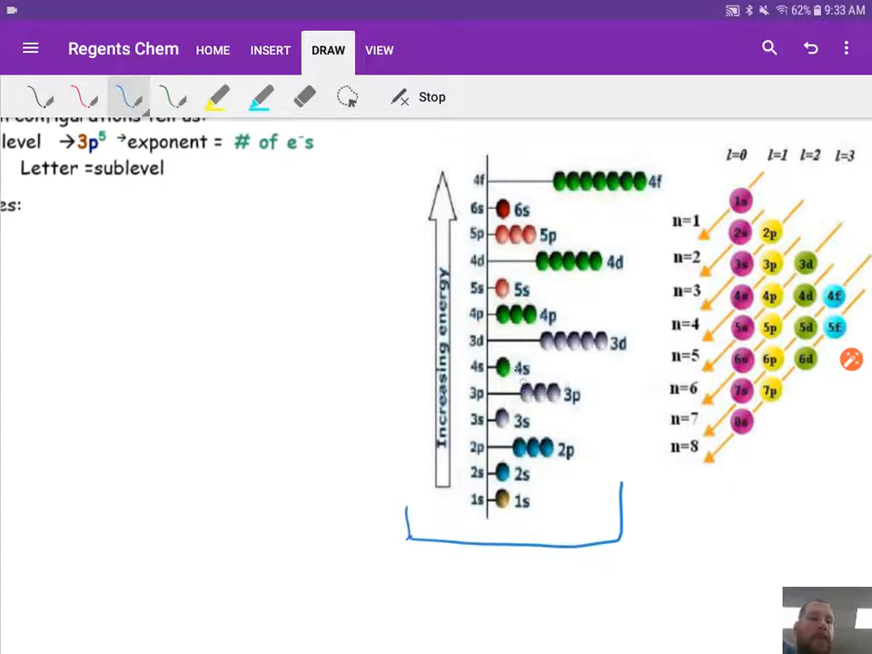
left_click_drag(472, 400, 458, 377)
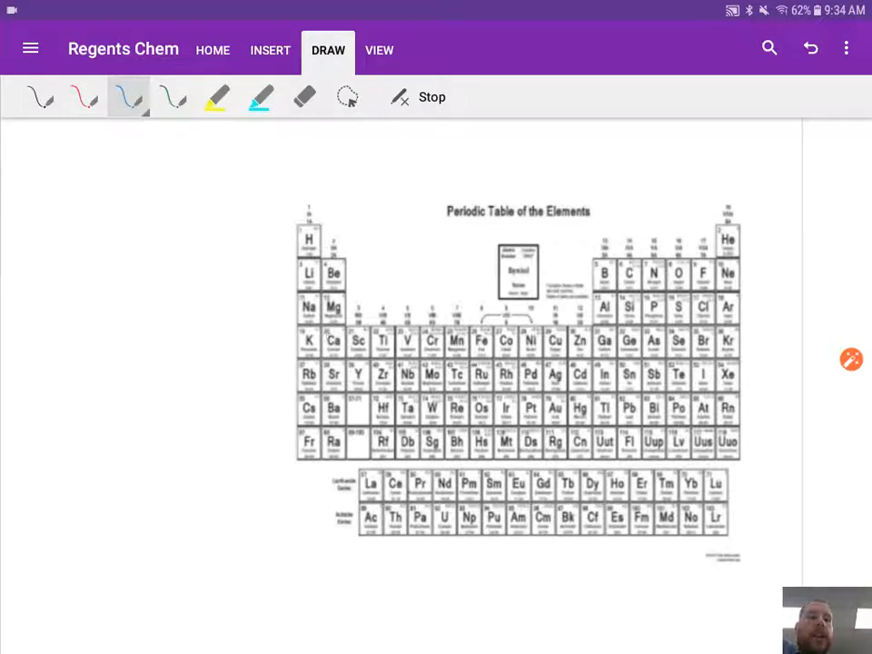
Shade groups 1 and 2 blue, from the top down to Fr and Ra
left_click(259, 97)
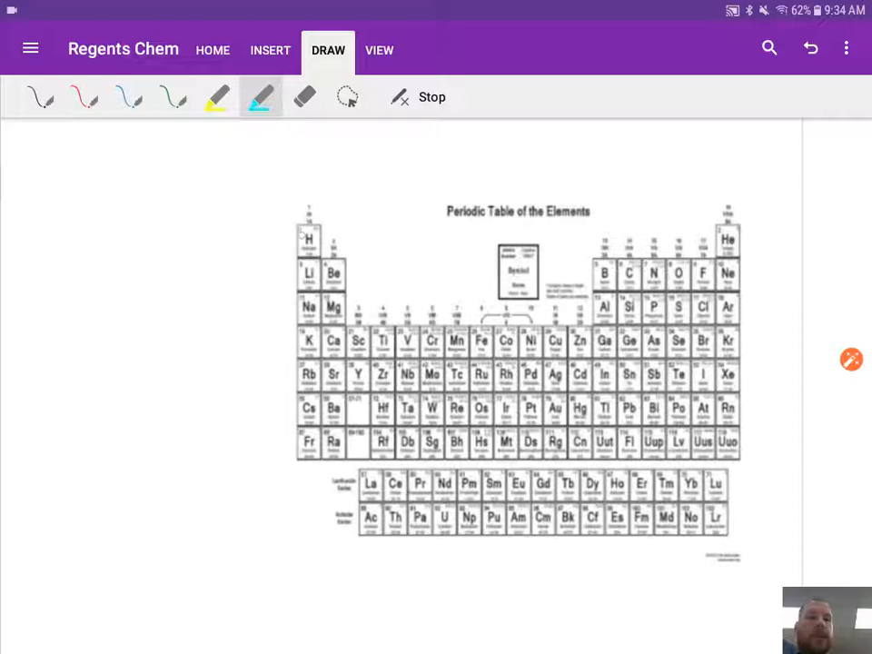
left_click_drag(313, 227, 328, 400)
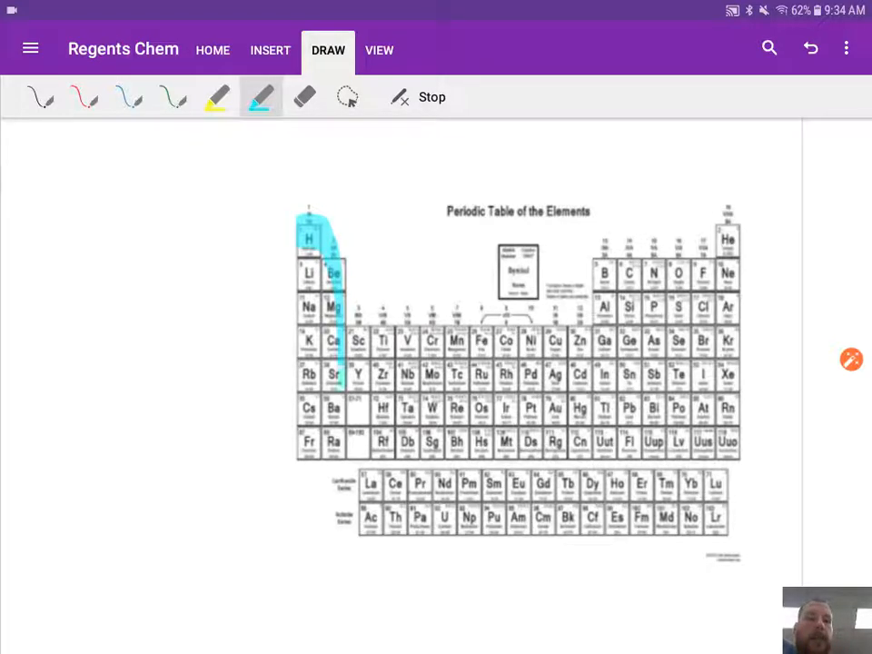
left_click_drag(313, 236, 314, 445)
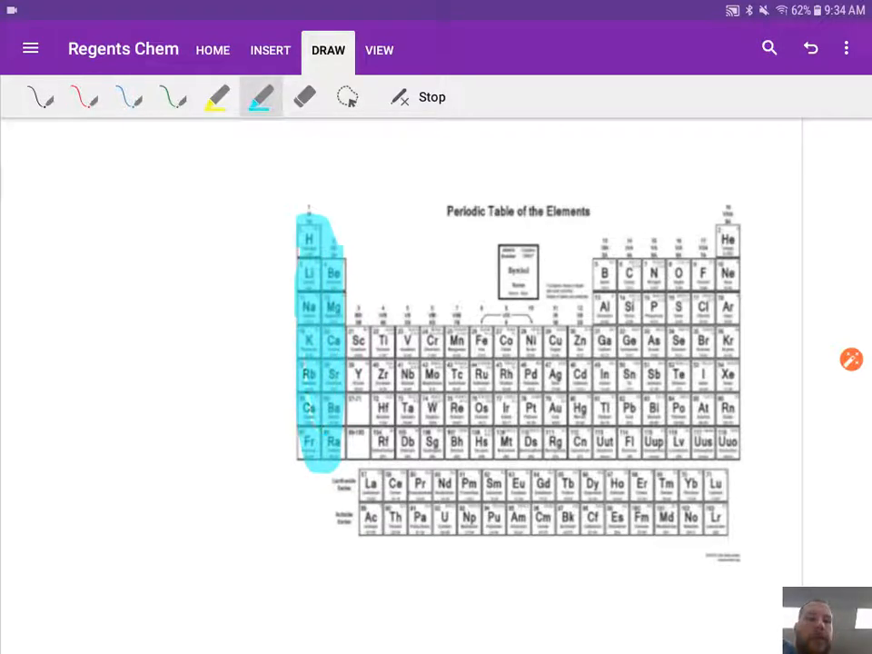
Shade the right-hand block yellow and box the two bottom rows in green
left_click(216, 97)
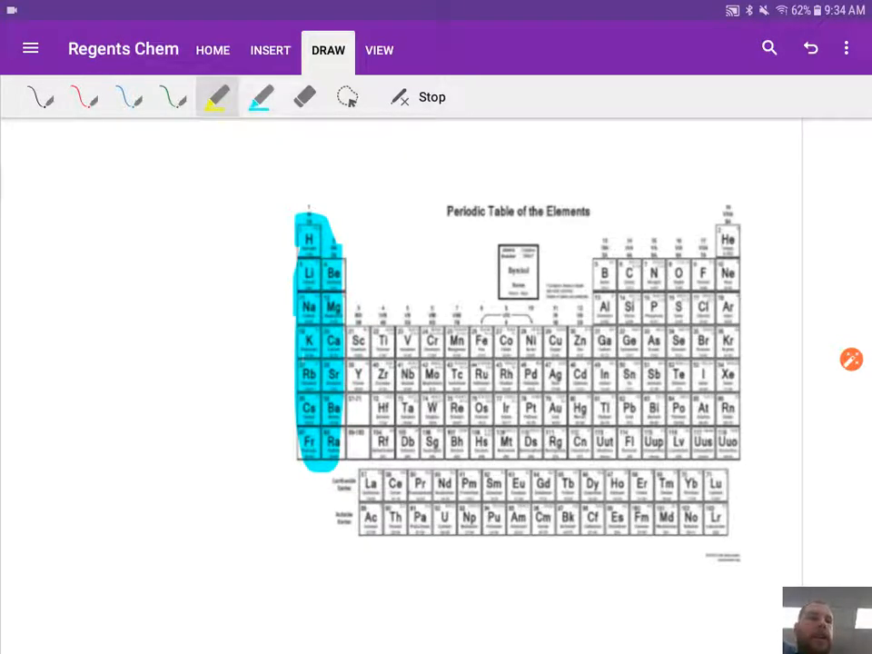
left_click_drag(600, 273, 727, 272)
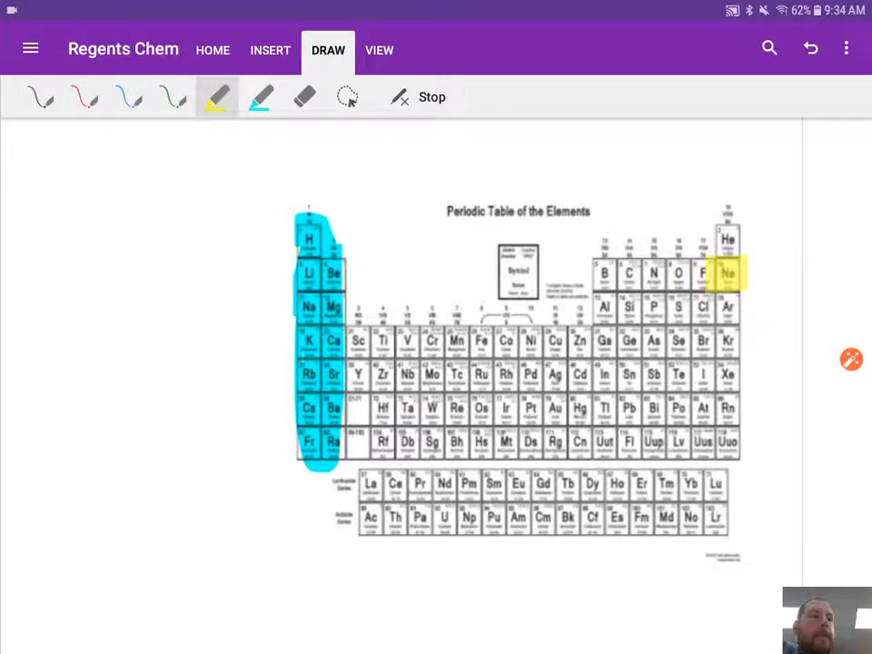
left_click_drag(604, 272, 604, 436)
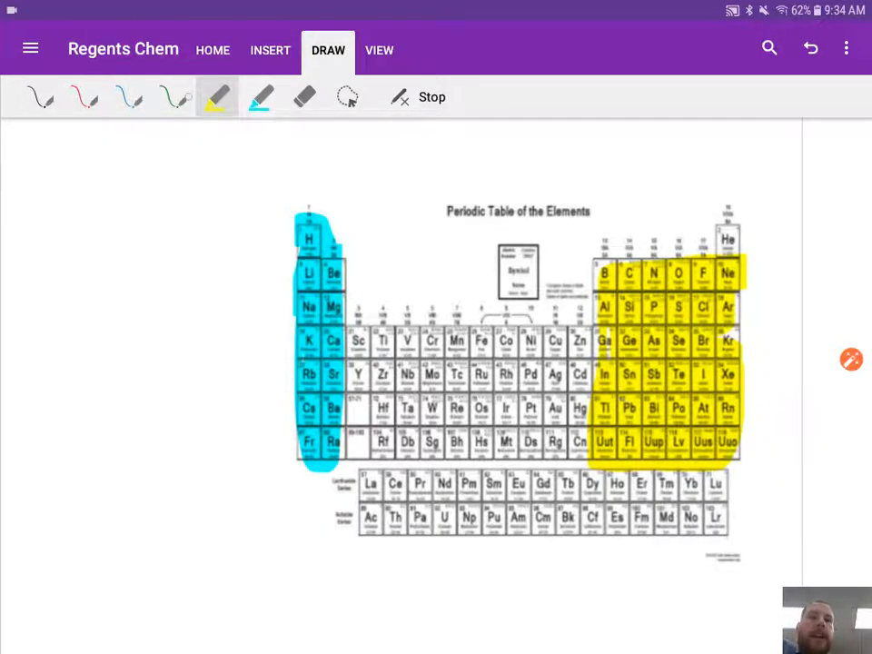
left_click(85, 98)
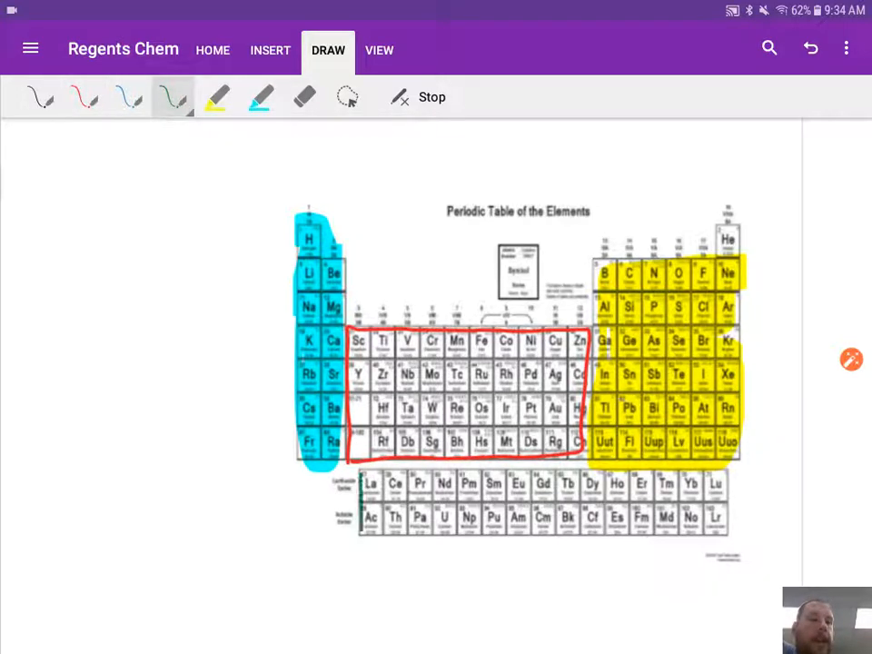
left_click_drag(364, 472, 736, 532)
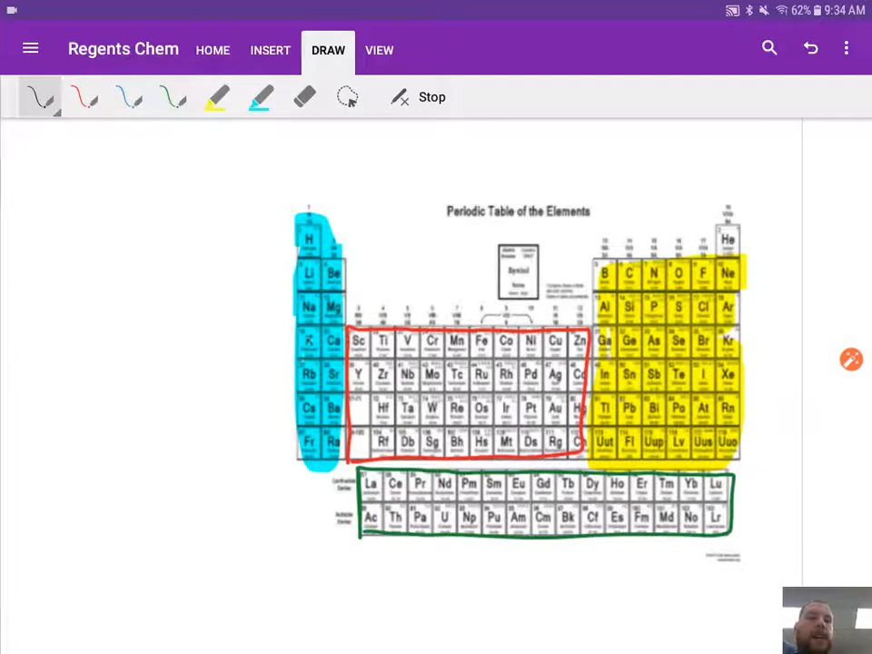
In black ink, draw an arrow and line along the first period from H
left_click(41, 97)
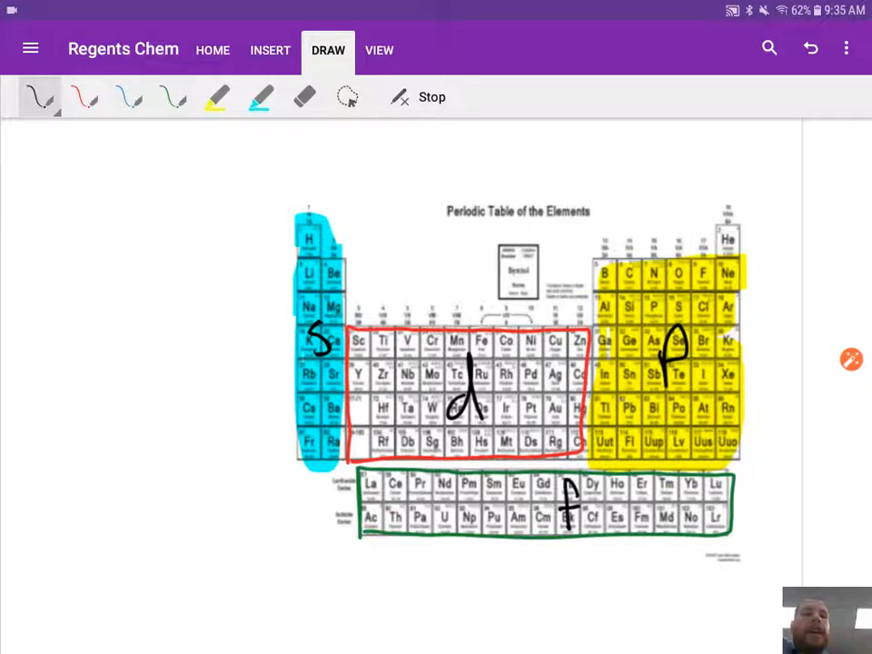
left_click_drag(244, 241, 277, 238)
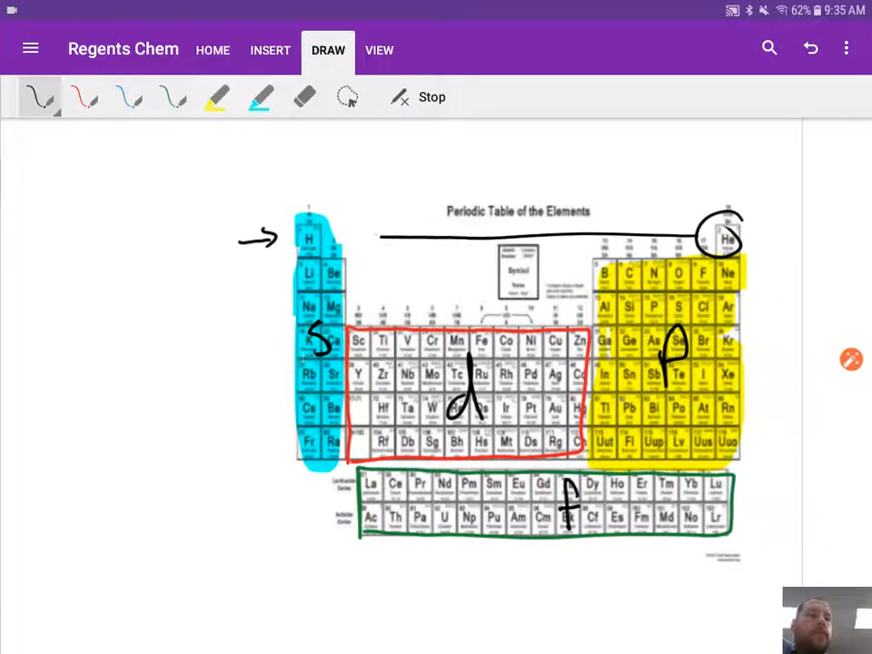
left_click_drag(345, 237, 332, 259)
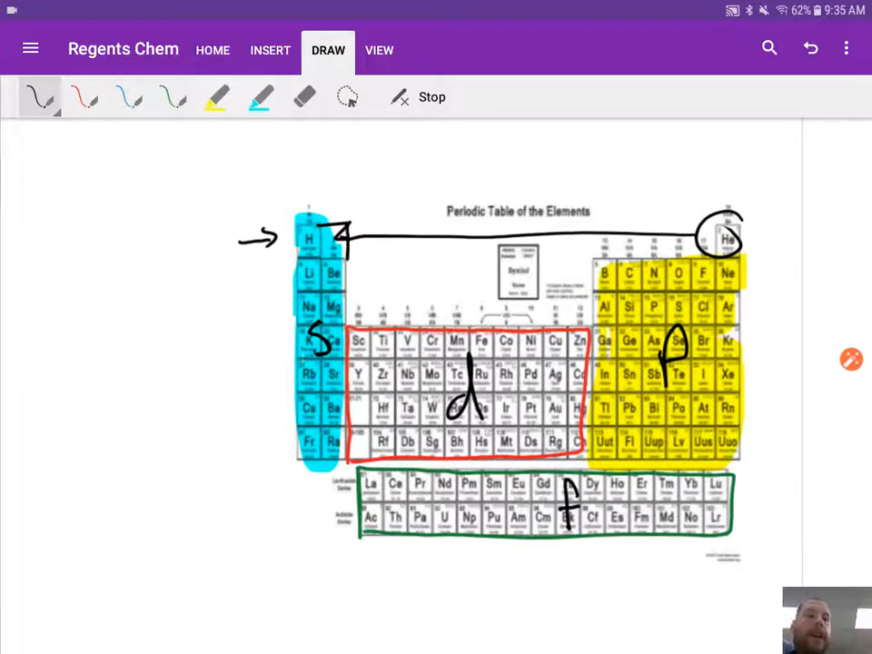
left_click(259, 97)
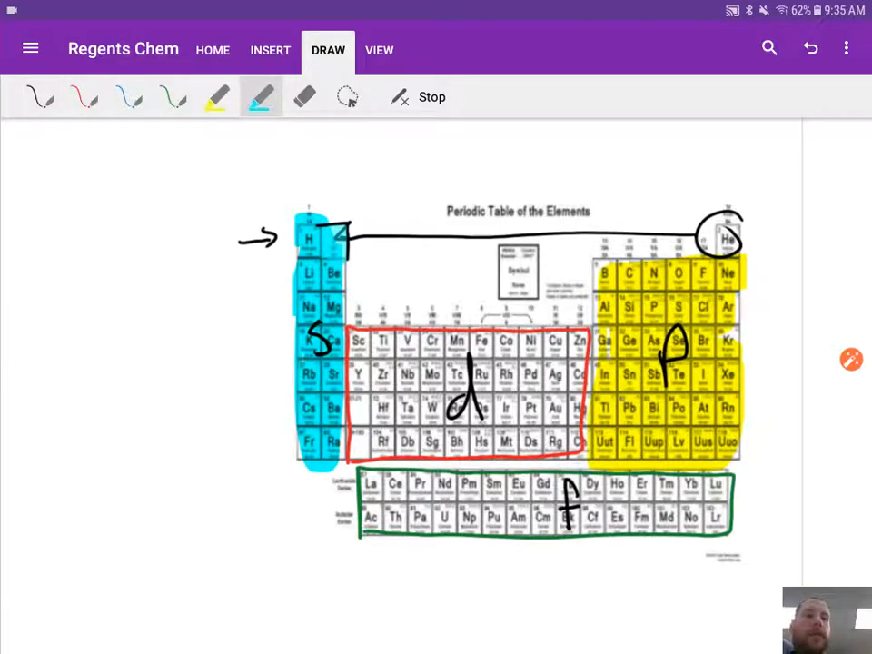
left_click(40, 97)
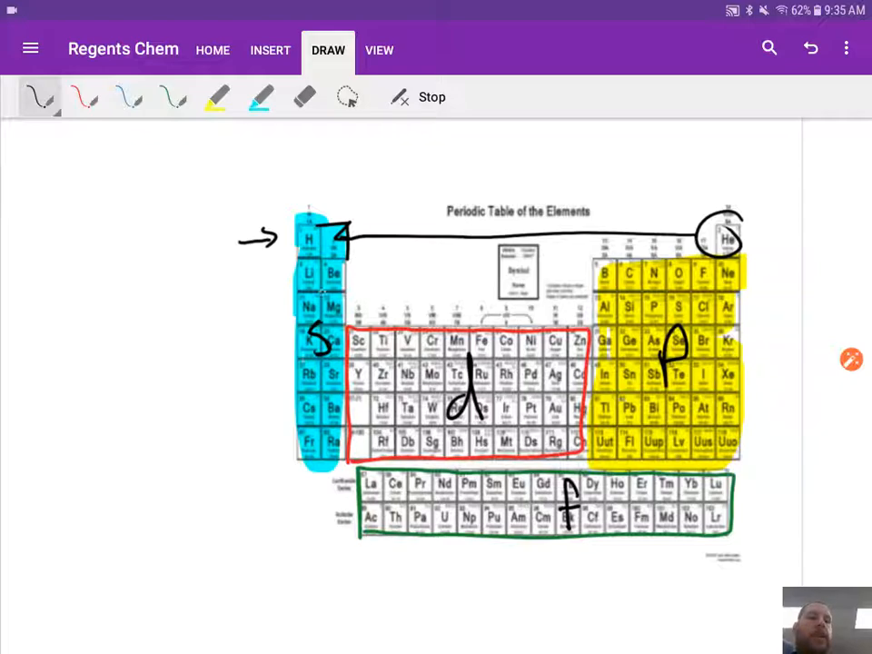
Draw black arrows across the second and third periods
left_click(39, 97)
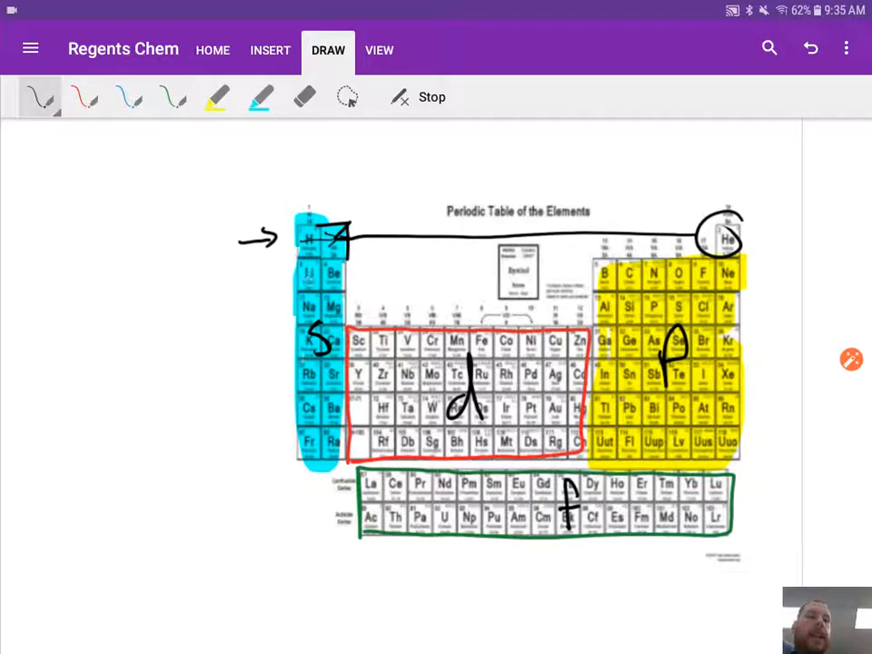
left_click_drag(300, 276, 364, 275)
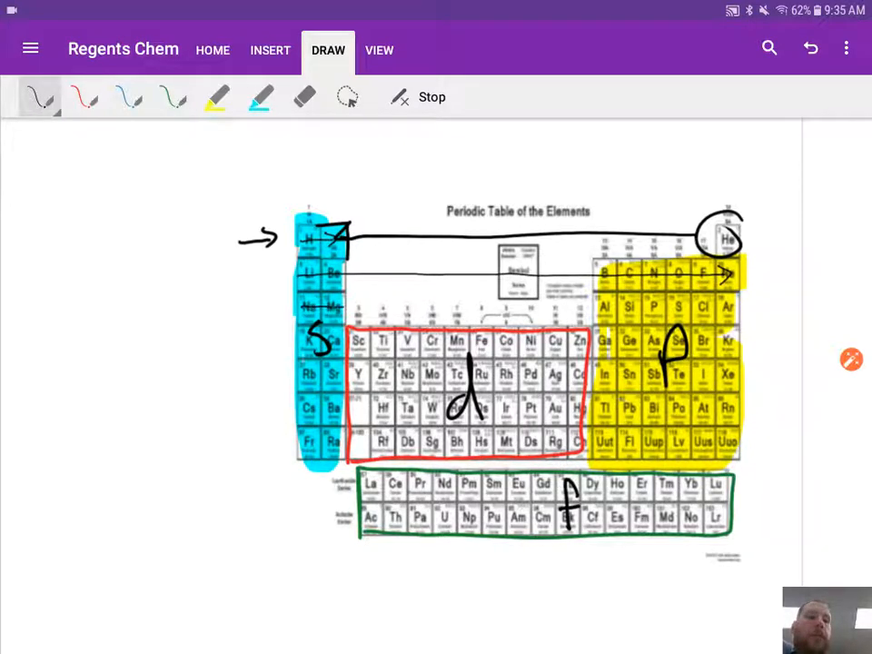
left_click_drag(300, 308, 727, 309)
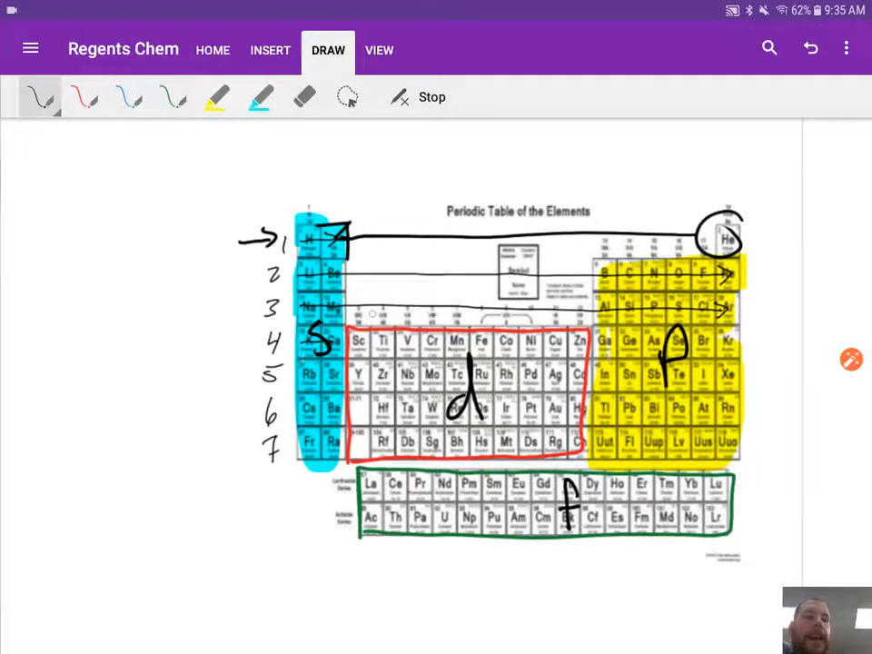
Trace row 4 across the d-block, label 4p, and arrow the fifth period
left_click_drag(350, 340, 372, 355)
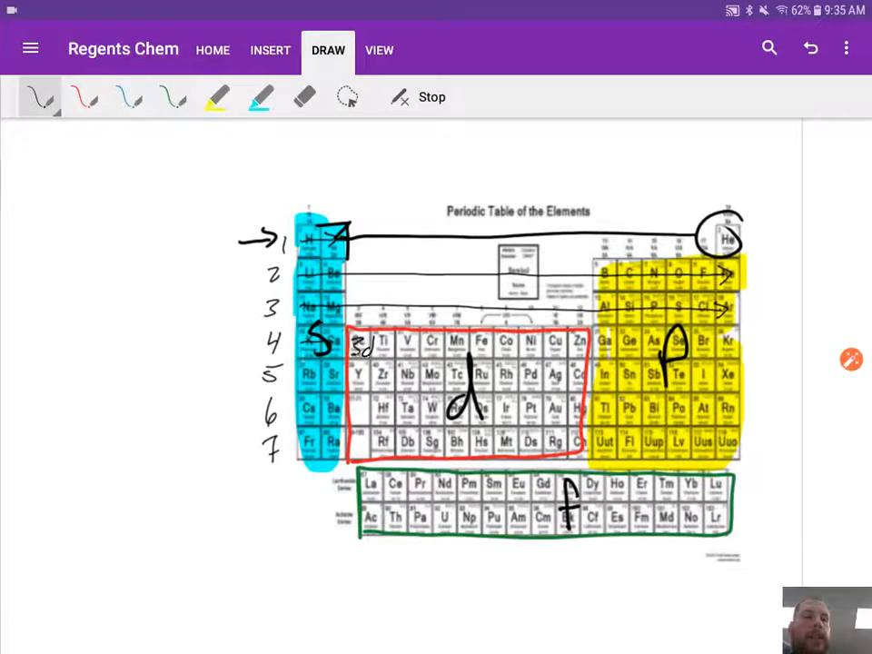
left_click_drag(377, 348, 577, 348)
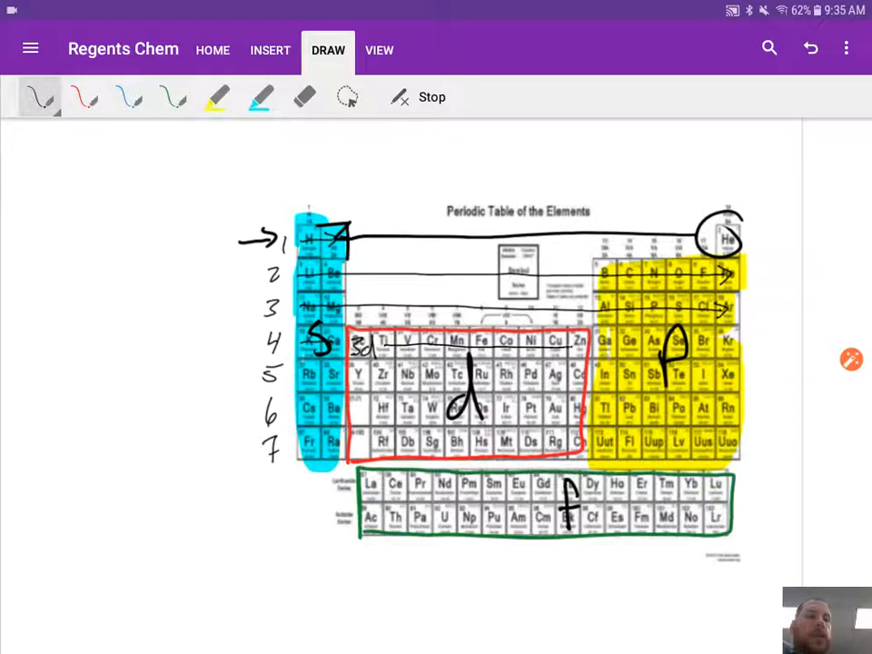
left_click_drag(382, 345, 727, 345)
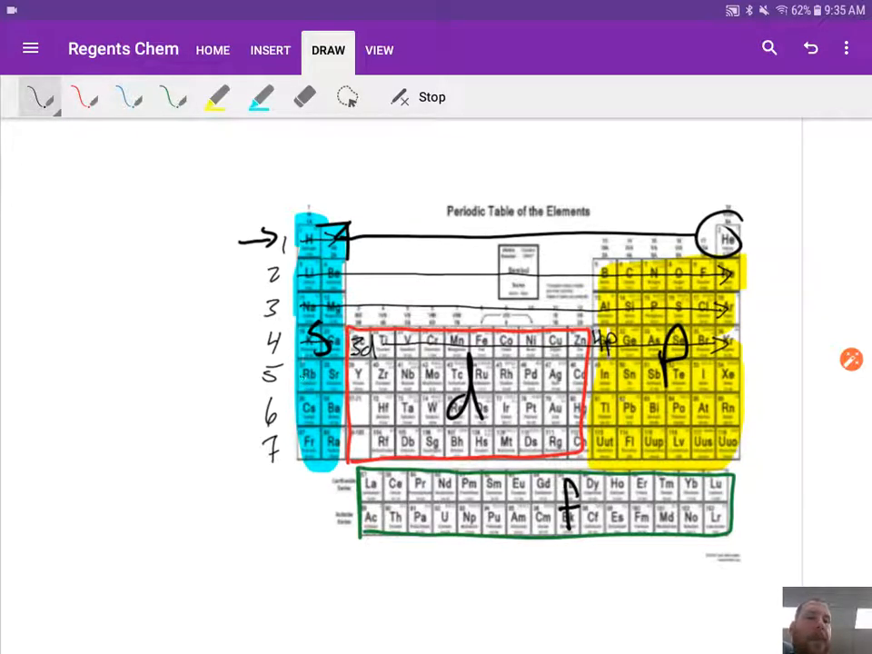
left_click_drag(296, 377, 718, 377)
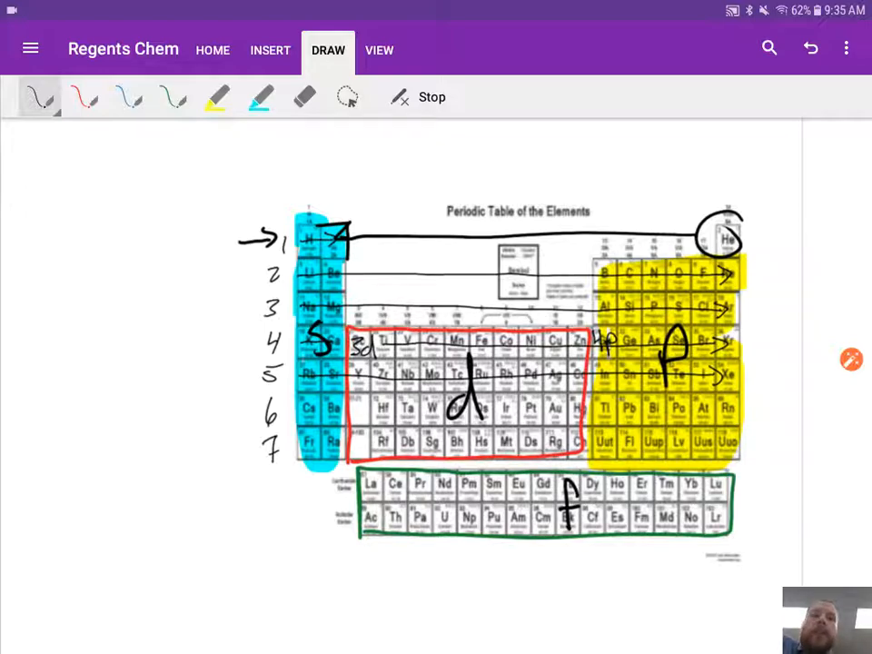
left_click(84, 97)
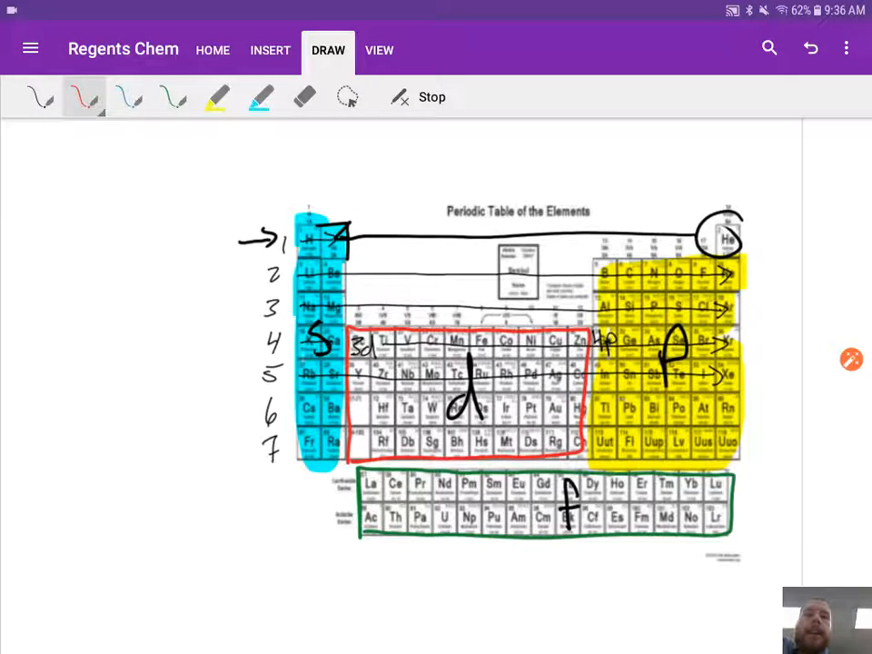
In purple ink, write 1s¹ beside H and begin 1s² beside He
left_click(83, 97)
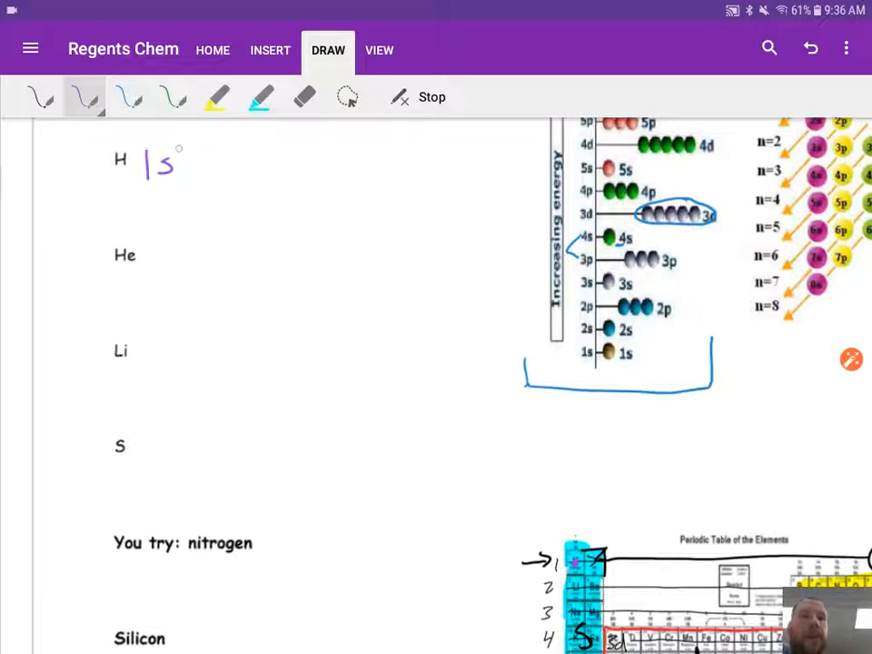
left_click_drag(168, 168, 174, 154)
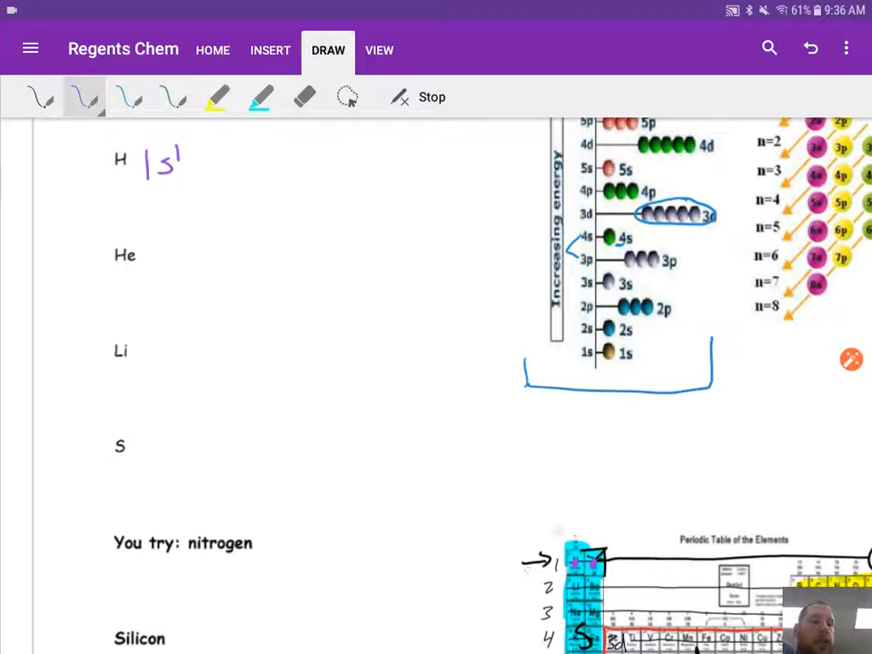
left_click_drag(157, 232, 157, 273)
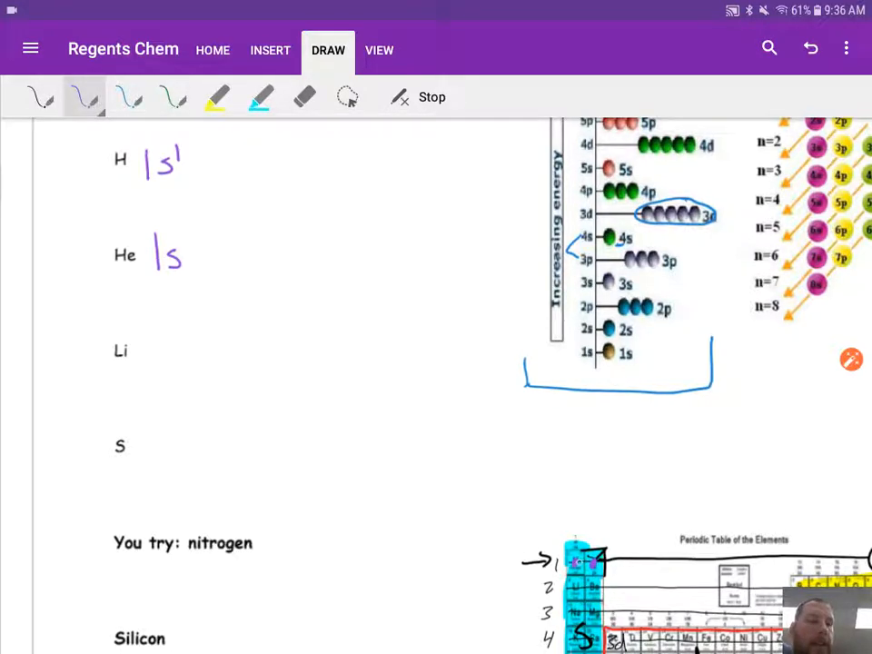
type("2")
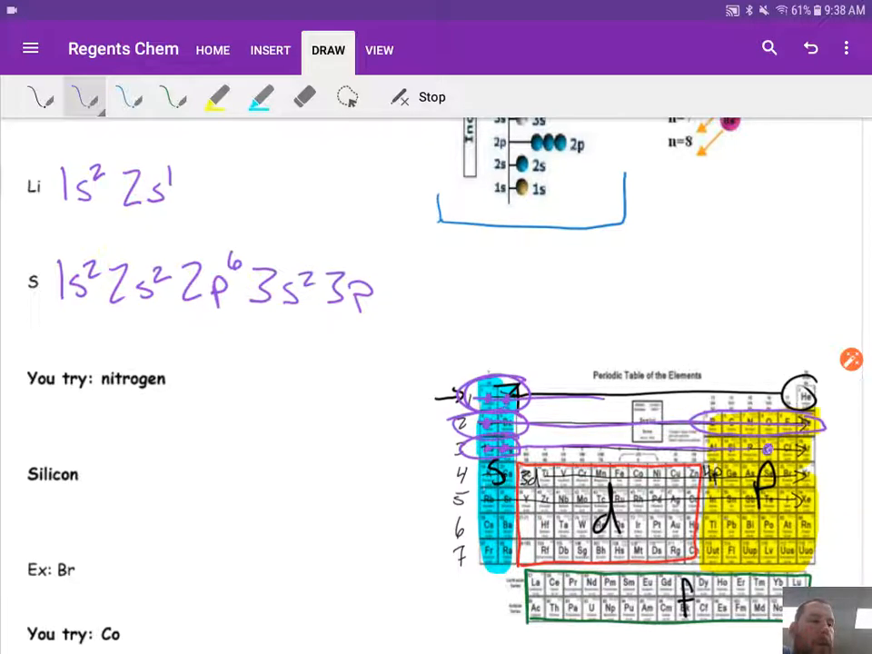
Add the final superscript 4 to complete sulfur's 3p⁴ configuration
type("4")
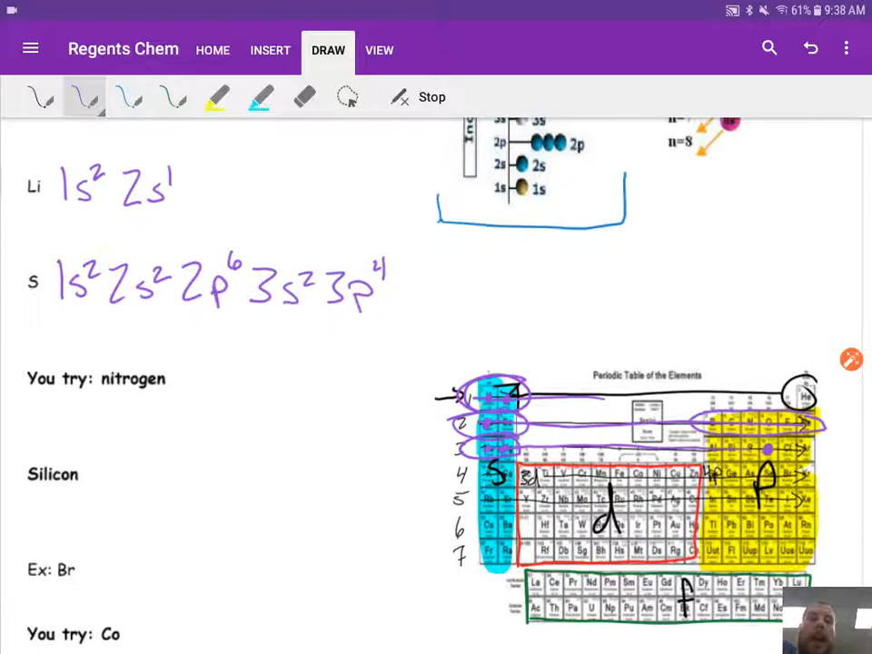
scroll("down", 3)
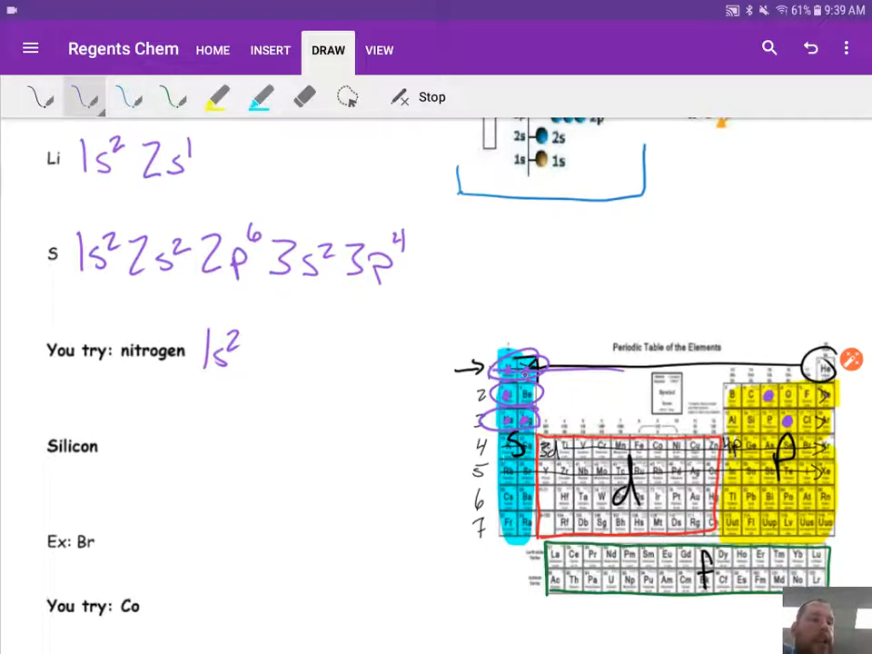
Add 2s² and 2p³ to complete nitrogen's configuration
type("2s²2p")
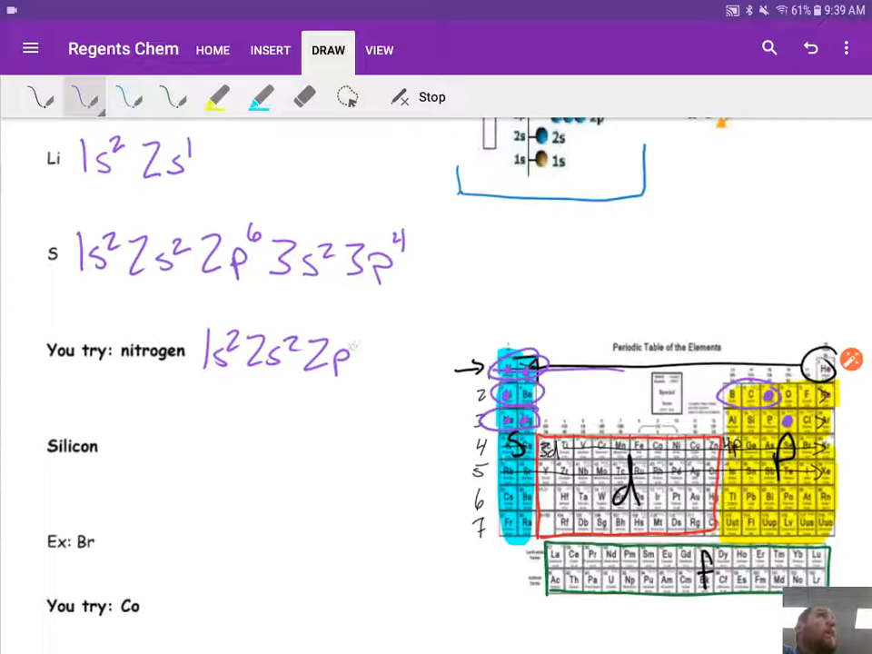
type("3")
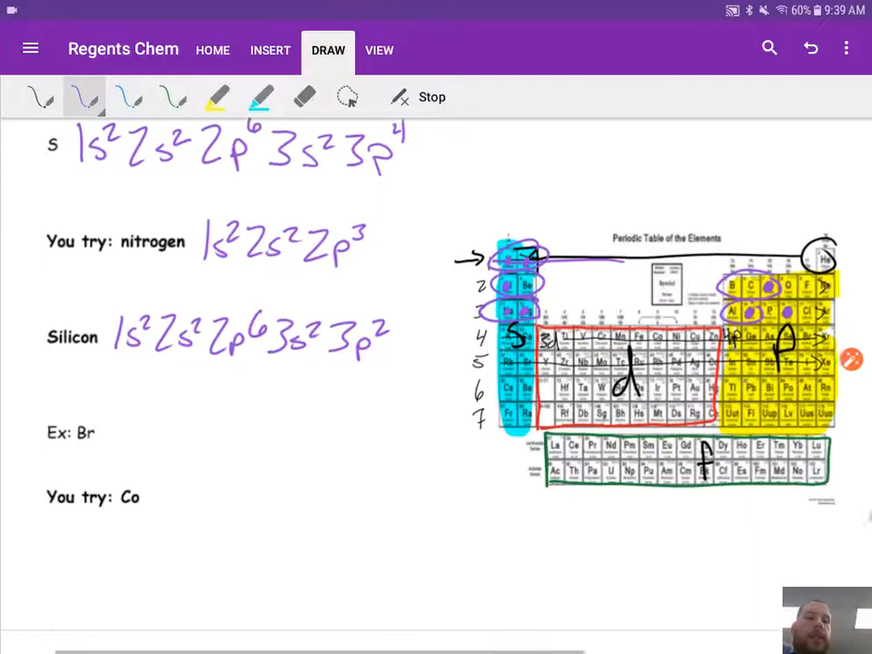
Write bromine's configuration through 4s², adding 3d¹⁰ in green
scroll("down", 3)
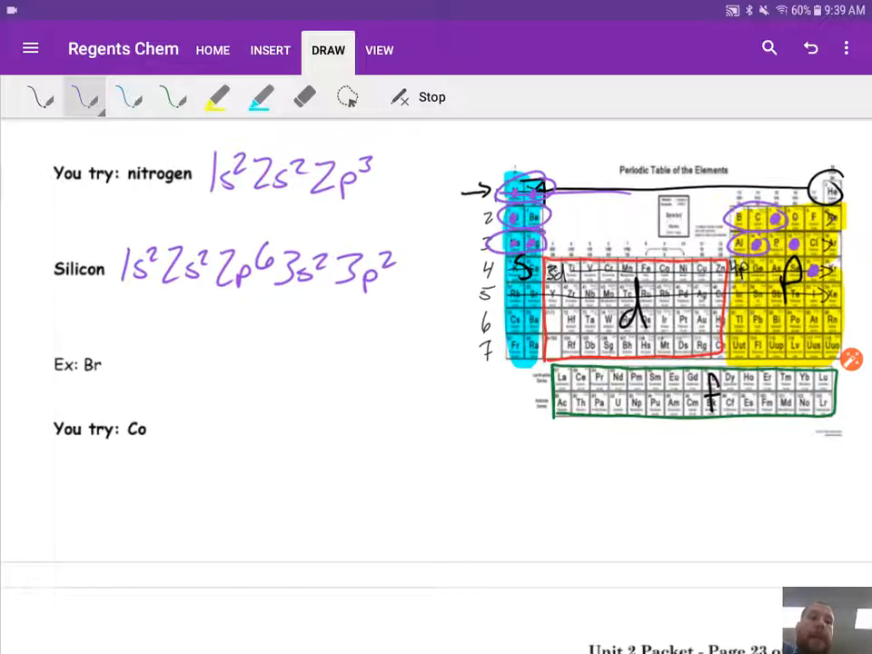
left_click_drag(118, 350, 123, 377)
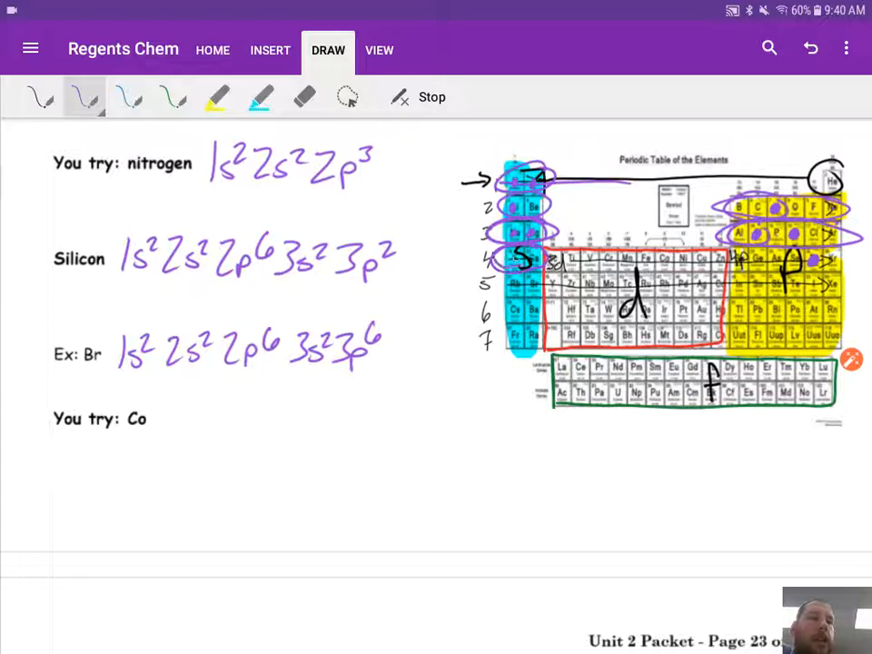
type("4s²")
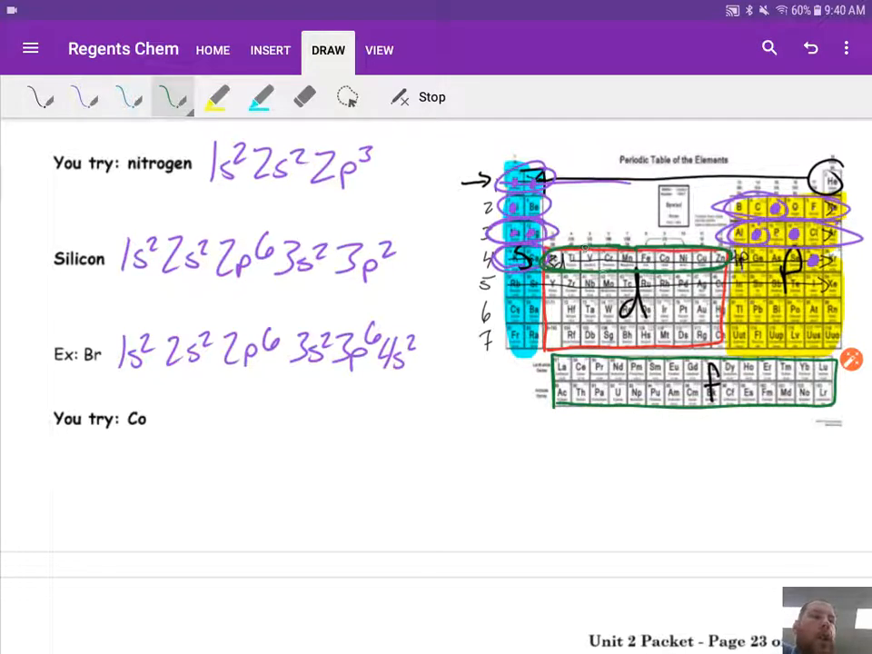
left_click_drag(418, 345, 434, 364)
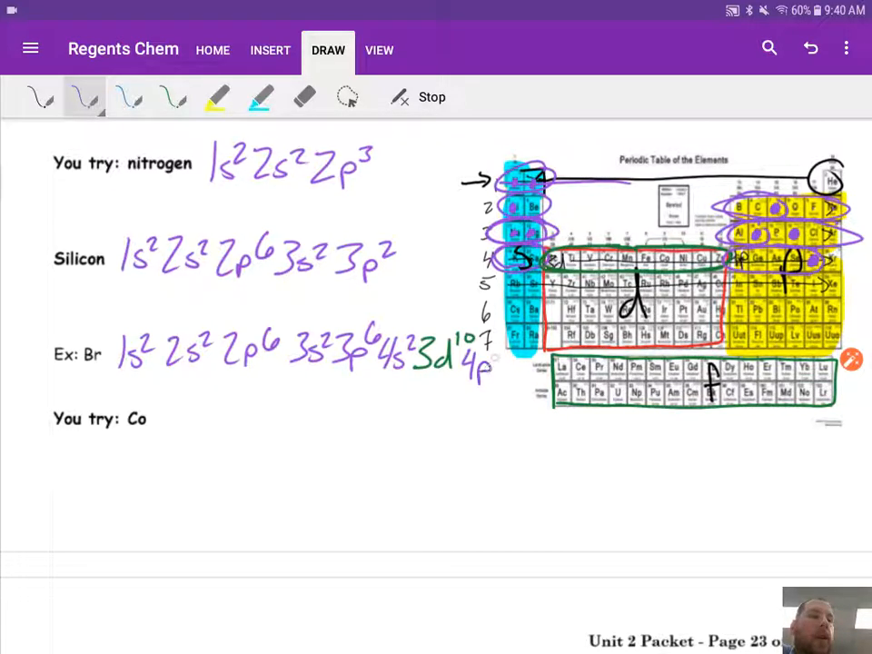
scroll("down", 3)
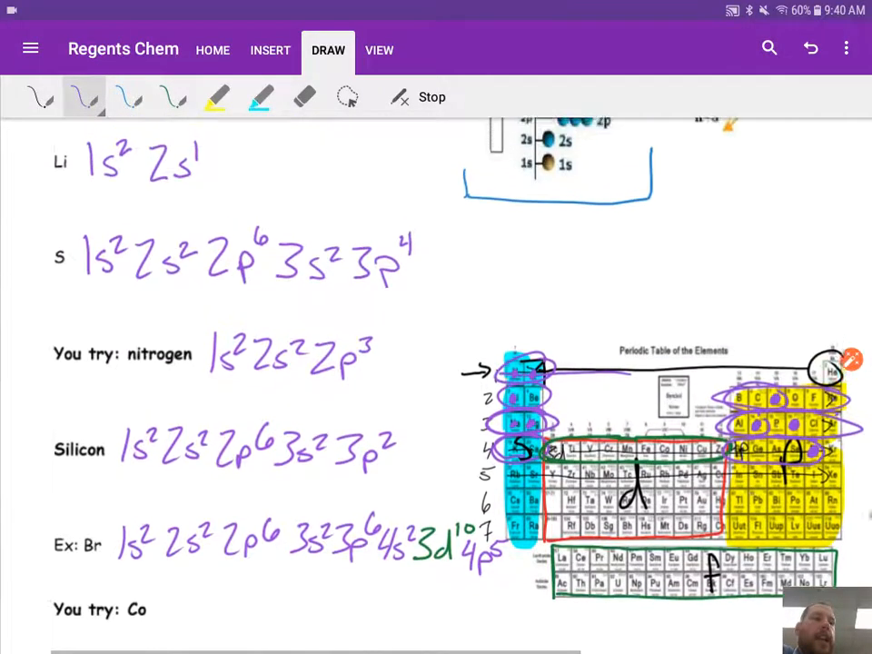
Scroll down the page to reach the annotated periodic table
scroll("down", 3)
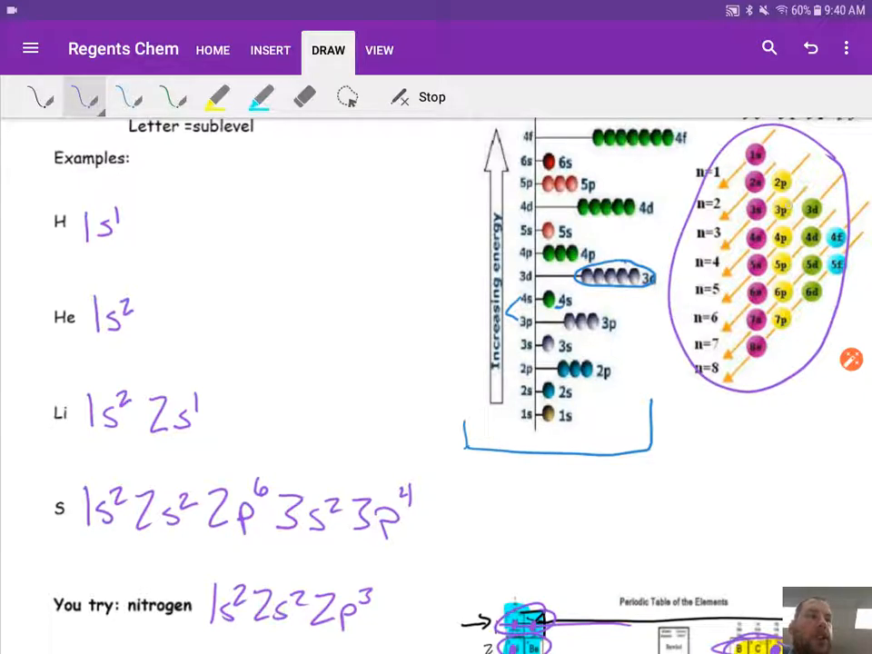
scroll("down", 3)
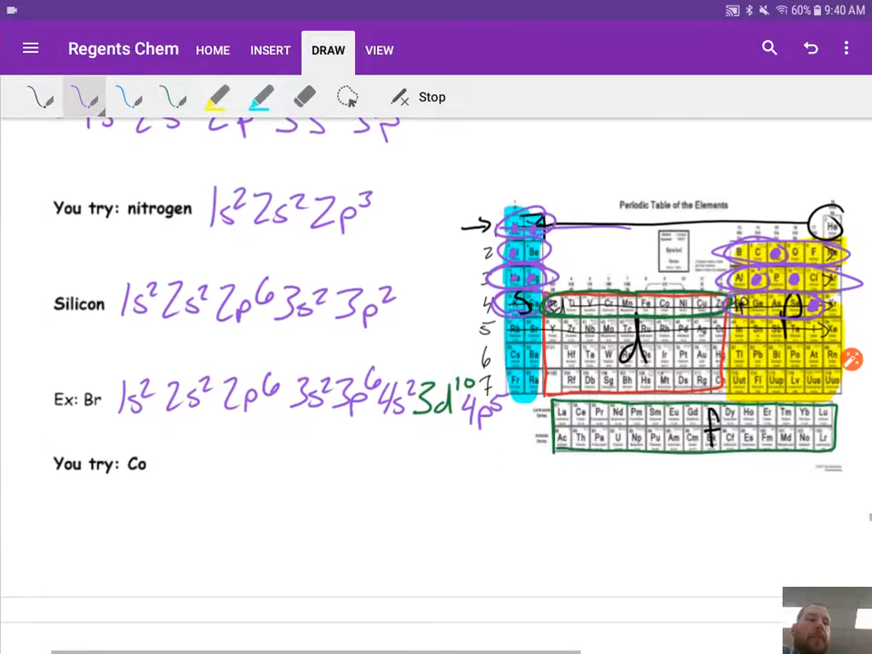
scroll("down", 3)
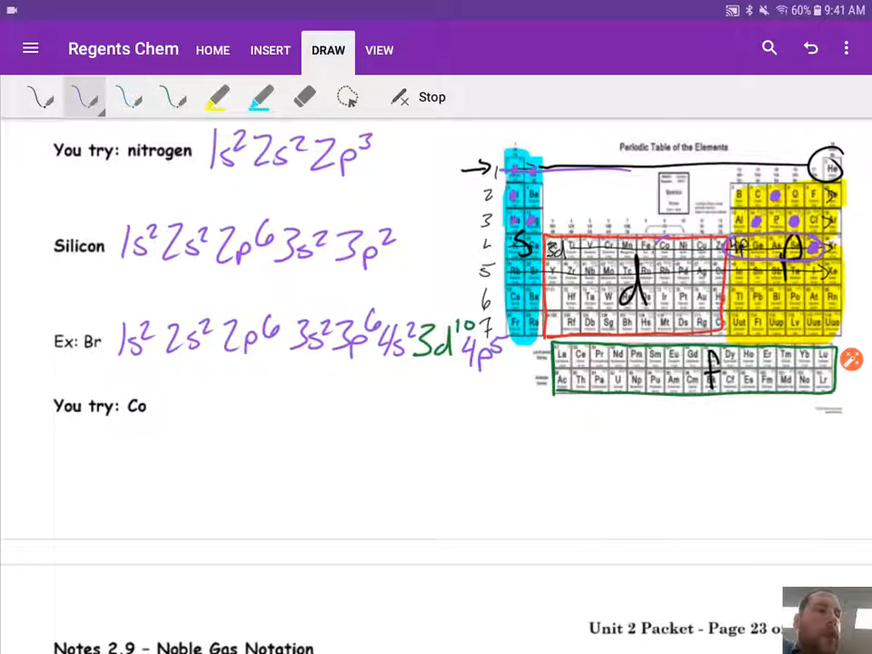
Dot cobalt on the table and handwrite 1s²2s²2p⁶3s²3p⁶4s² beside 'You try: Co'
left_click(658, 247)
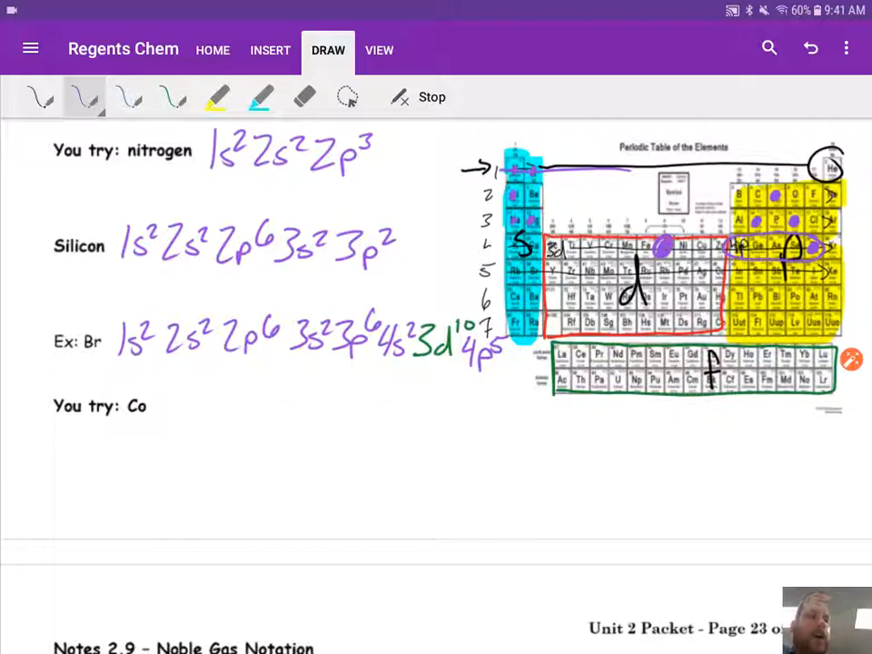
left_click_drag(159, 413, 213, 413)
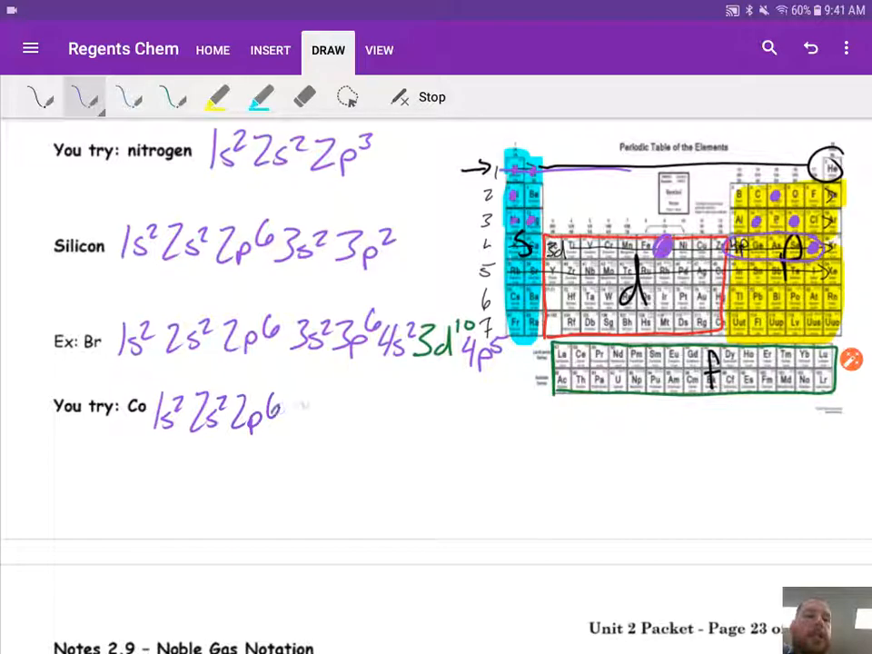
left_click_drag(281, 408, 354, 413)
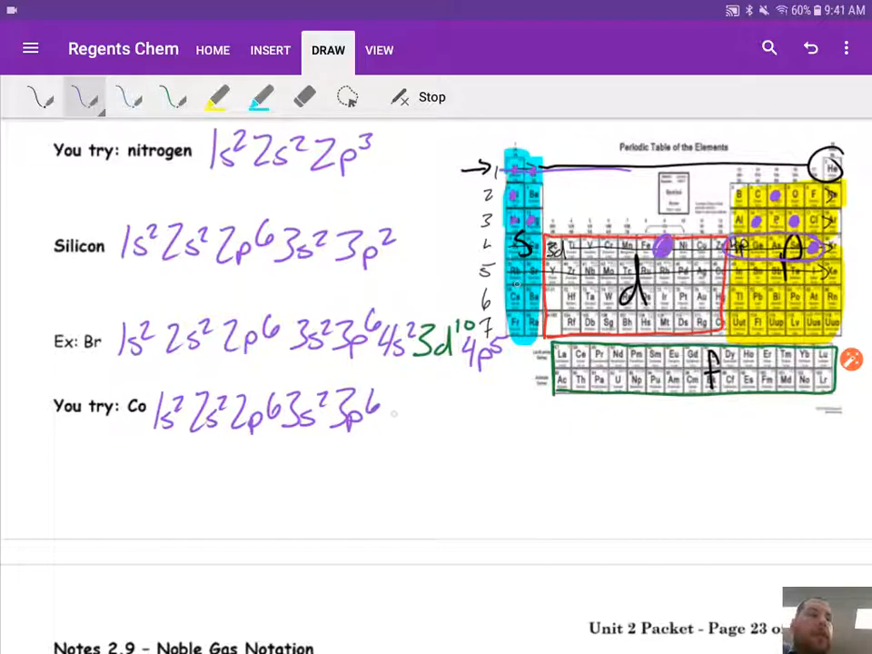
left_click_drag(390, 408, 427, 418)
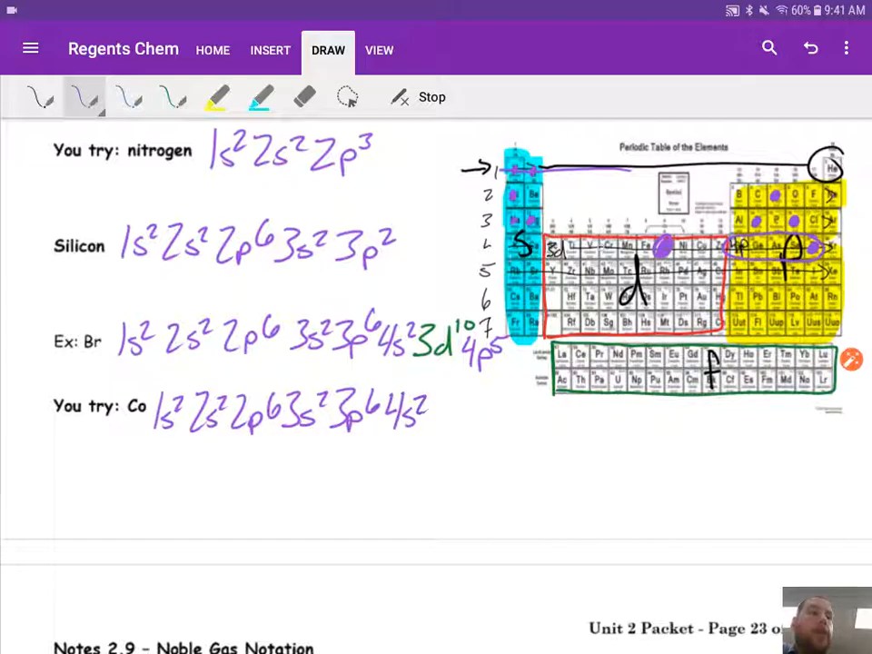